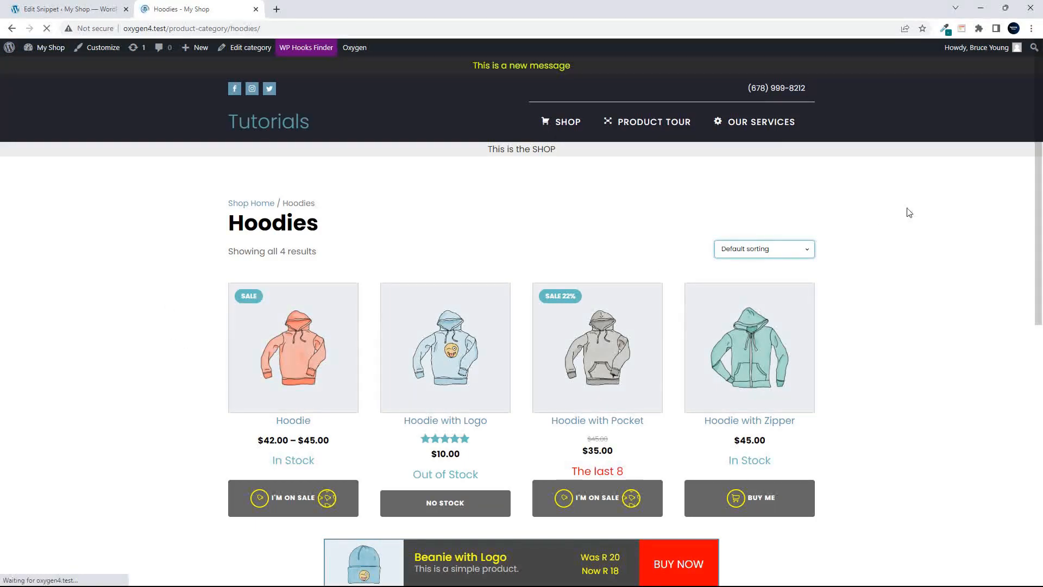
- Check the shop sorting choices, then save and activate the sorting-removal snippet
left_click(763, 248)
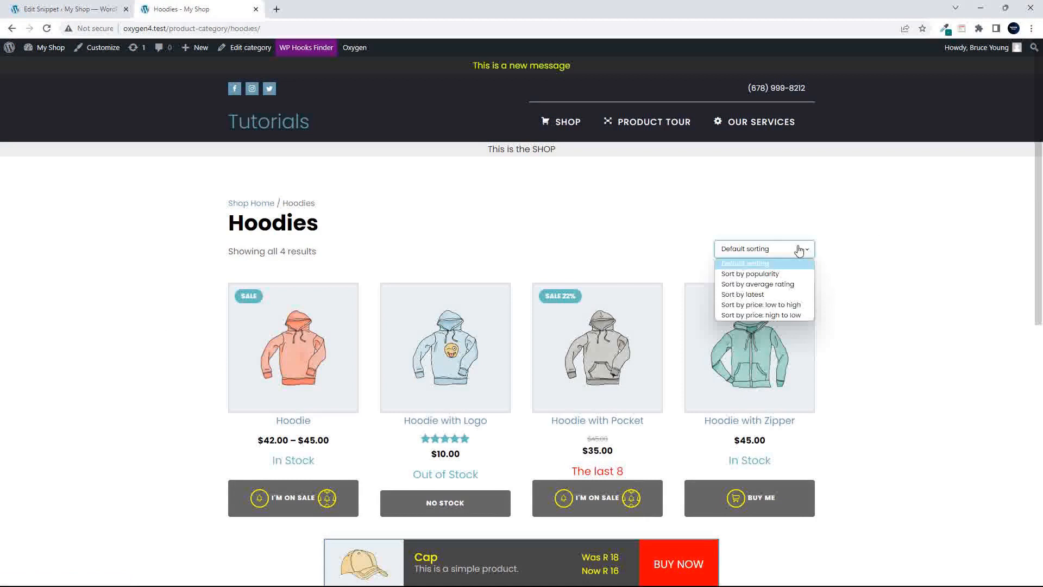
mouse_move(754, 273)
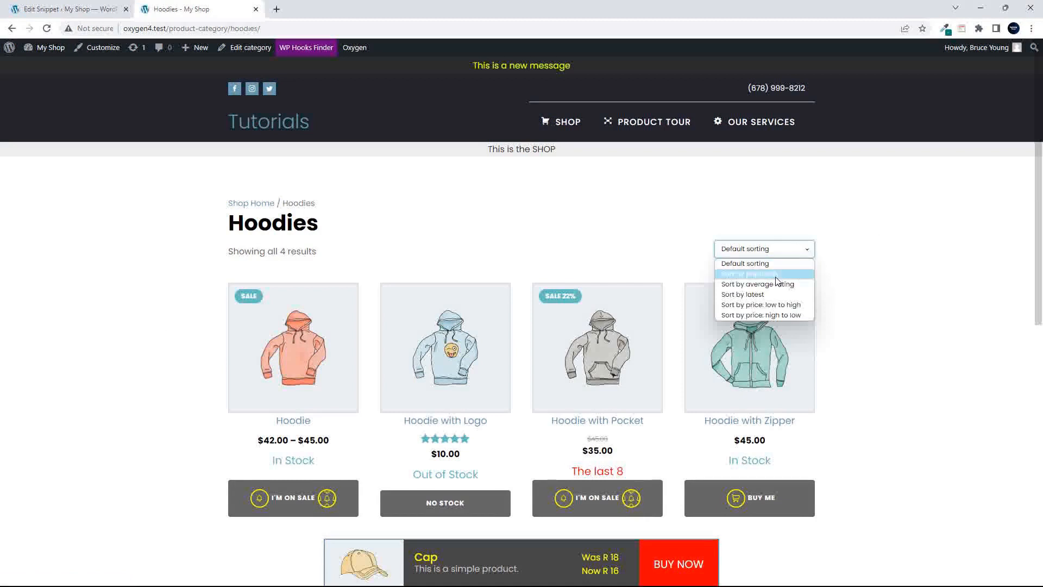
mouse_move(764, 315)
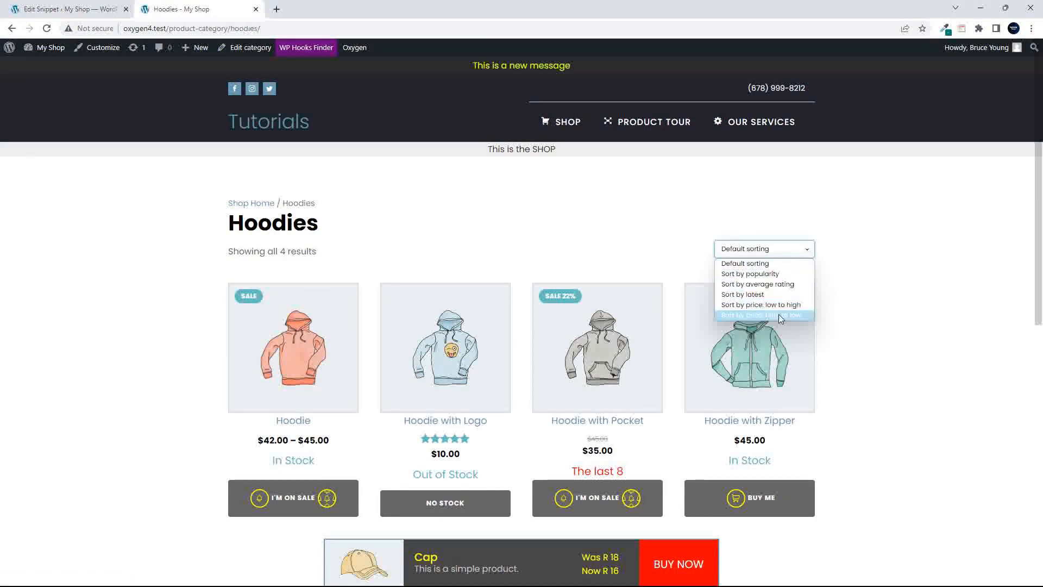
left_click(63, 8)
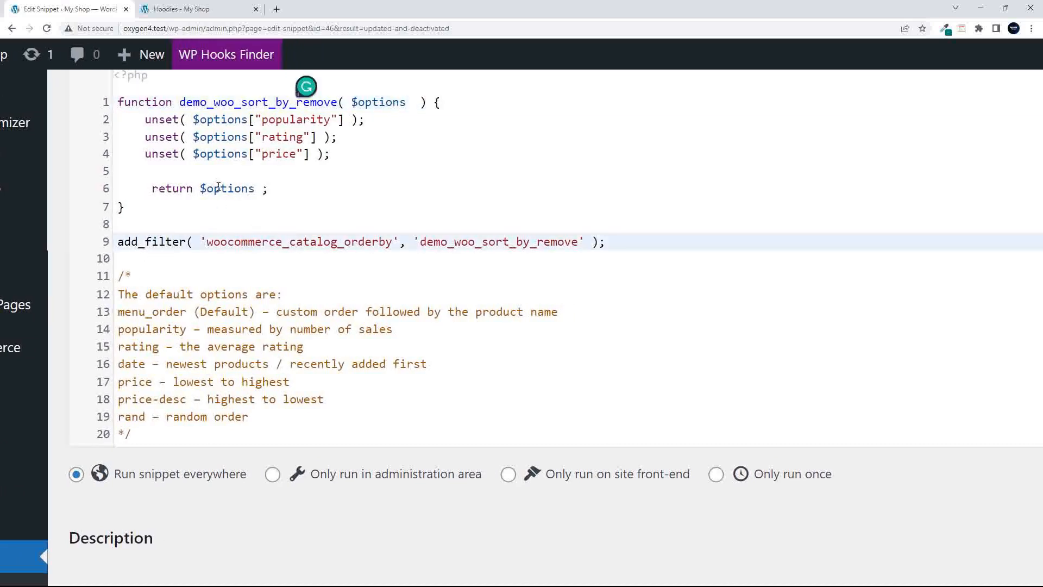
mouse_move(226, 54)
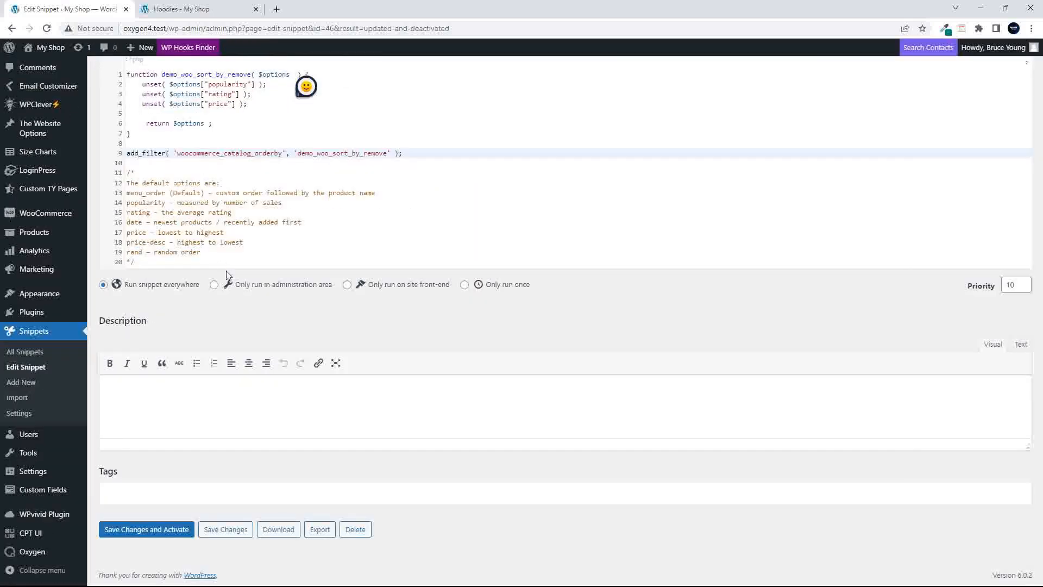
left_click(146, 528)
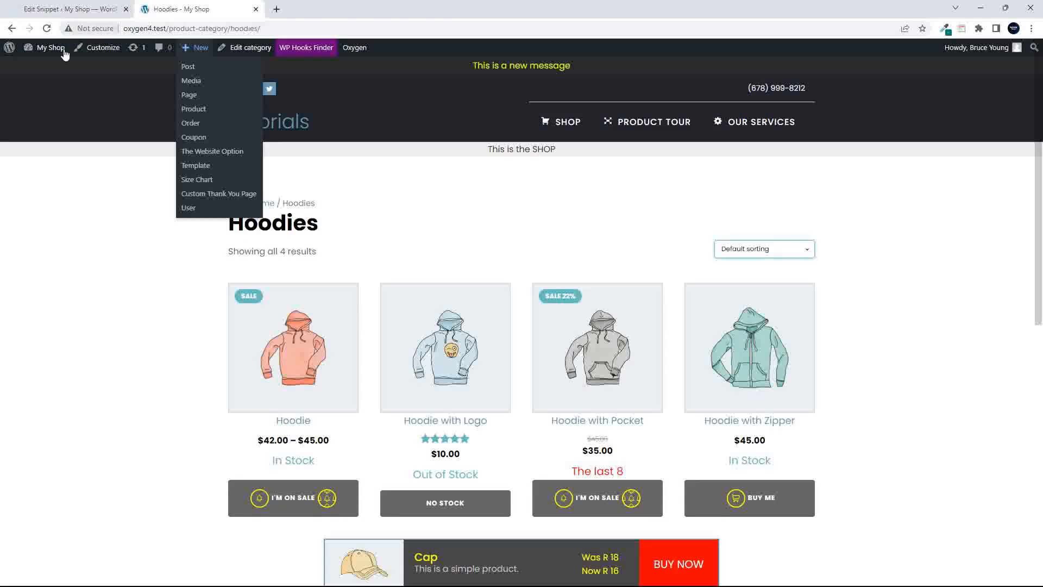
- Reload the Hoodies page and confirm popularity, rating and low-to-high price sorting are gone
left_click(504, 225)
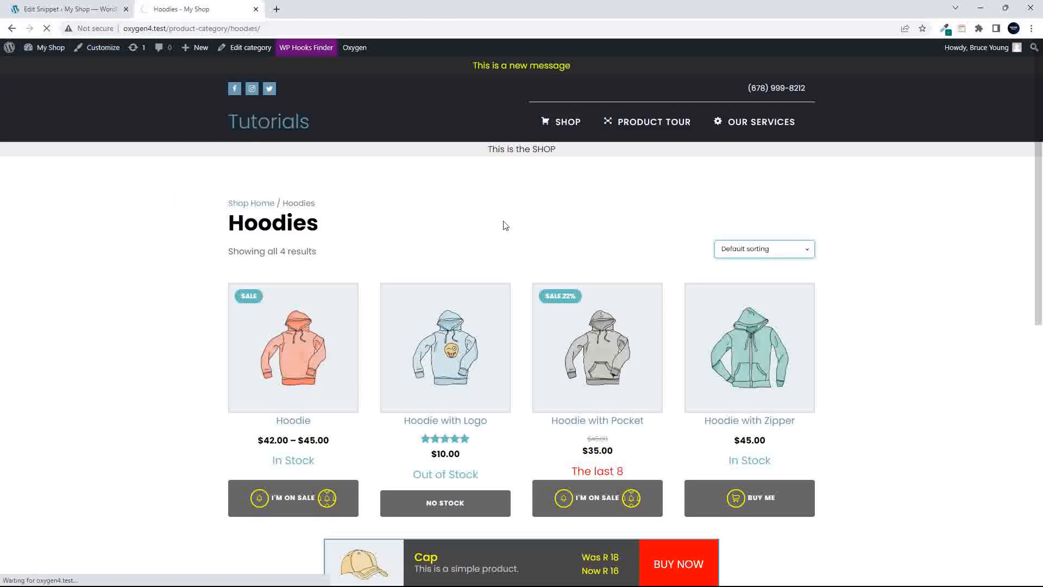
left_click(762, 248)
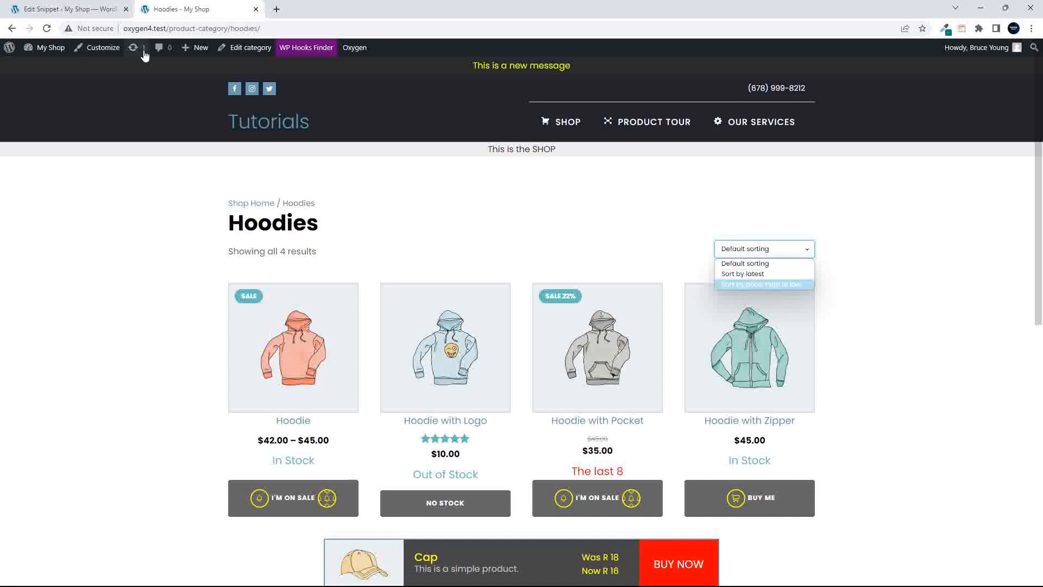
left_click(63, 9)
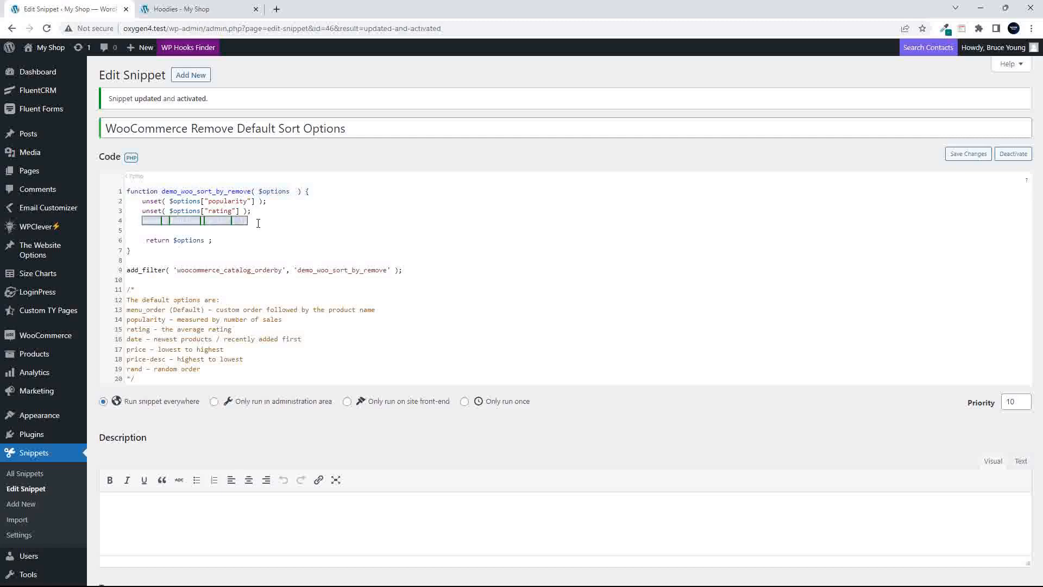
- Add an unset( $options["price-desc"] ); line to the snippet and save it
type("unset( $options[\"price\"] );")
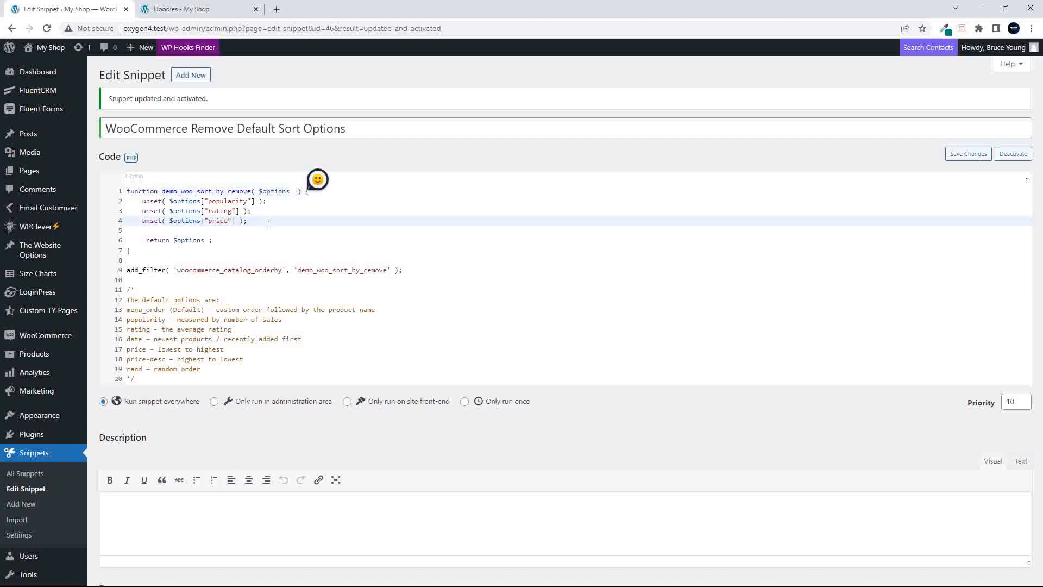
type("unset( $options[\"price\"] );")
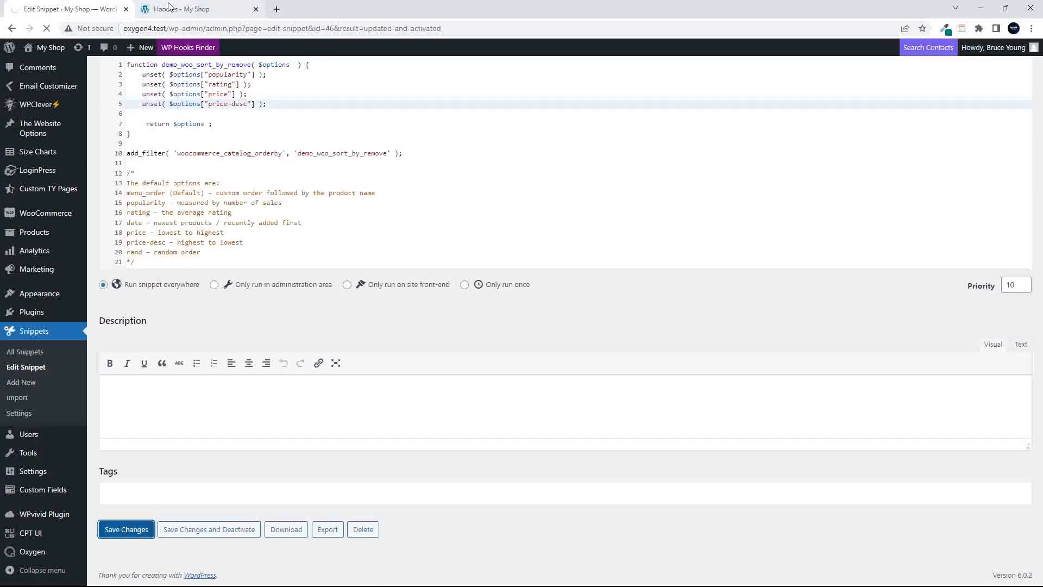
left_click(193, 8)
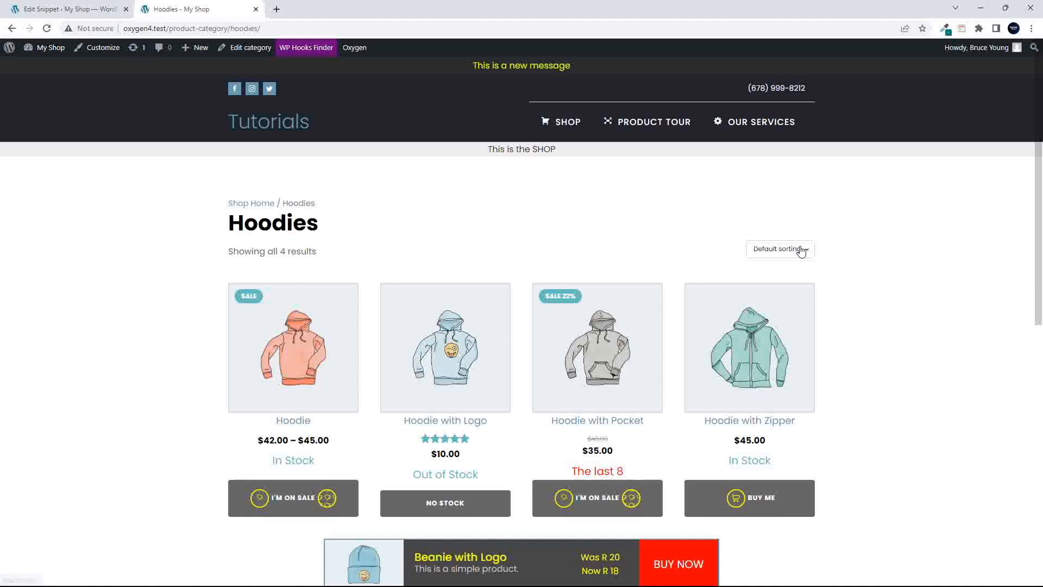
- Reload the Hoodies page to verify all four sorting options are removed
left_click(779, 249)
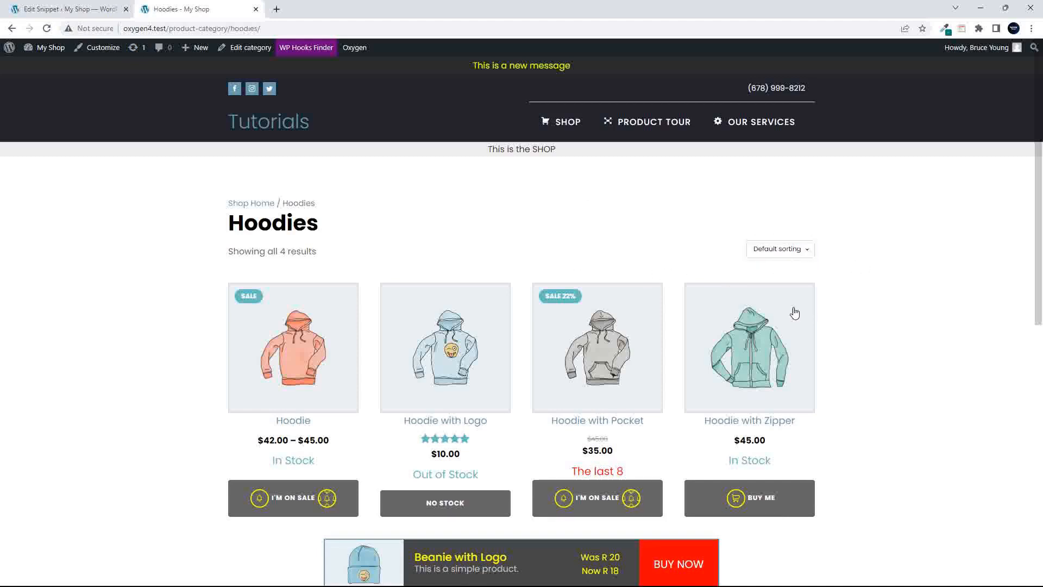
left_click(63, 9)
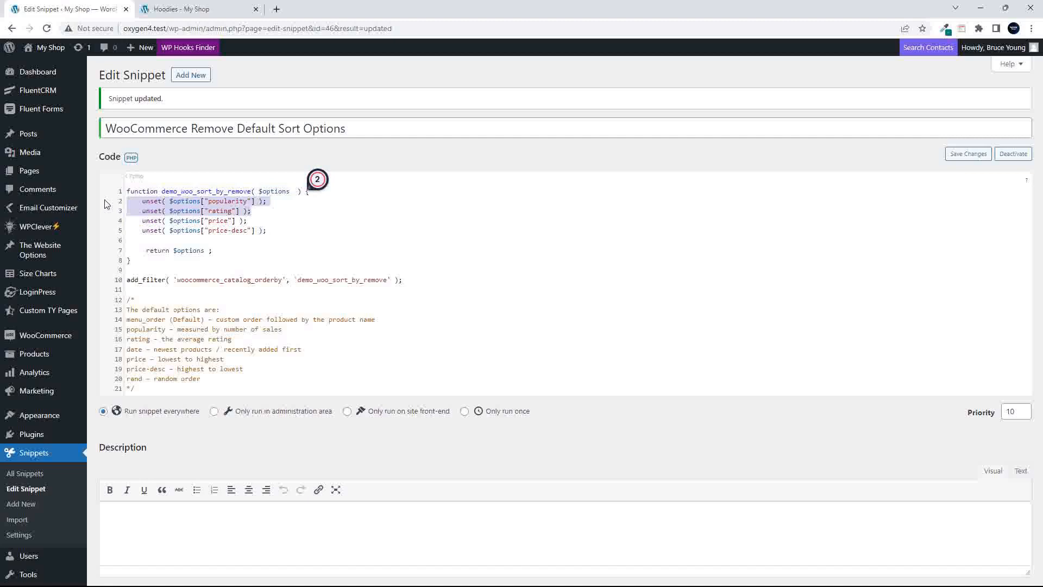
- Keep only the two price unset lines in the snippet, save, and reload the shop page
left_click(187, 9)
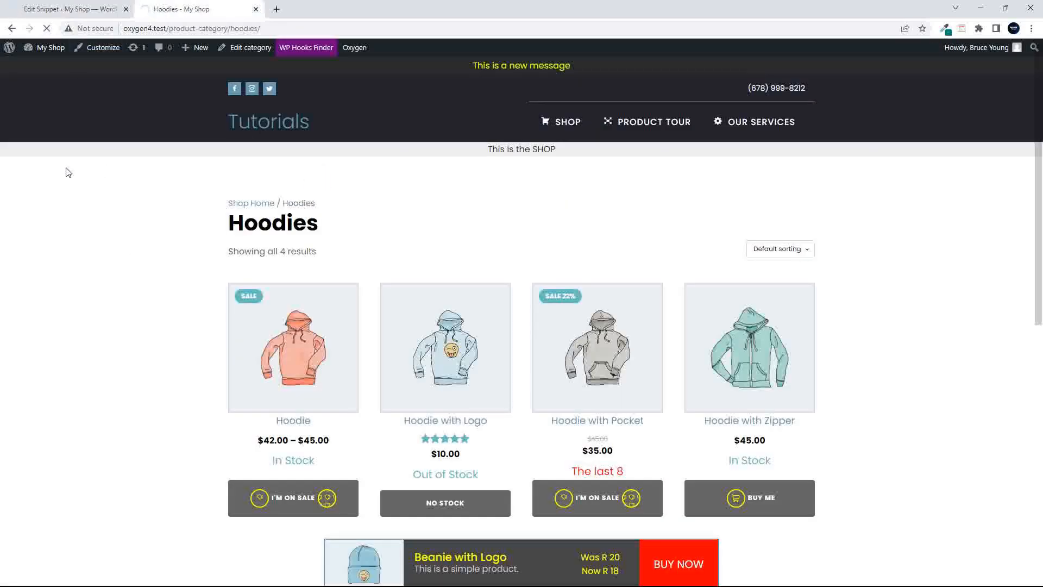
left_click(778, 249)
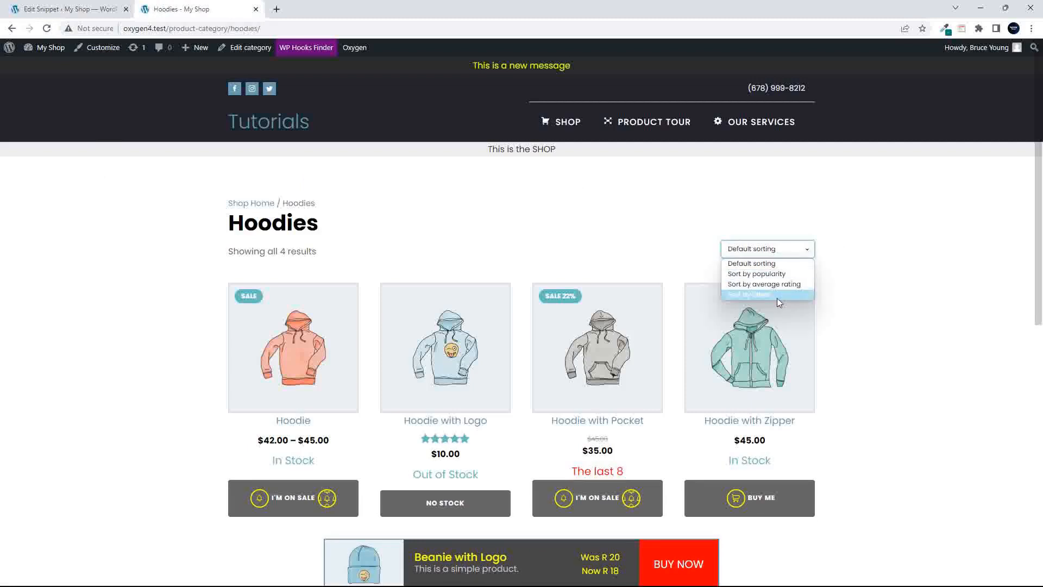
mouse_move(787, 299)
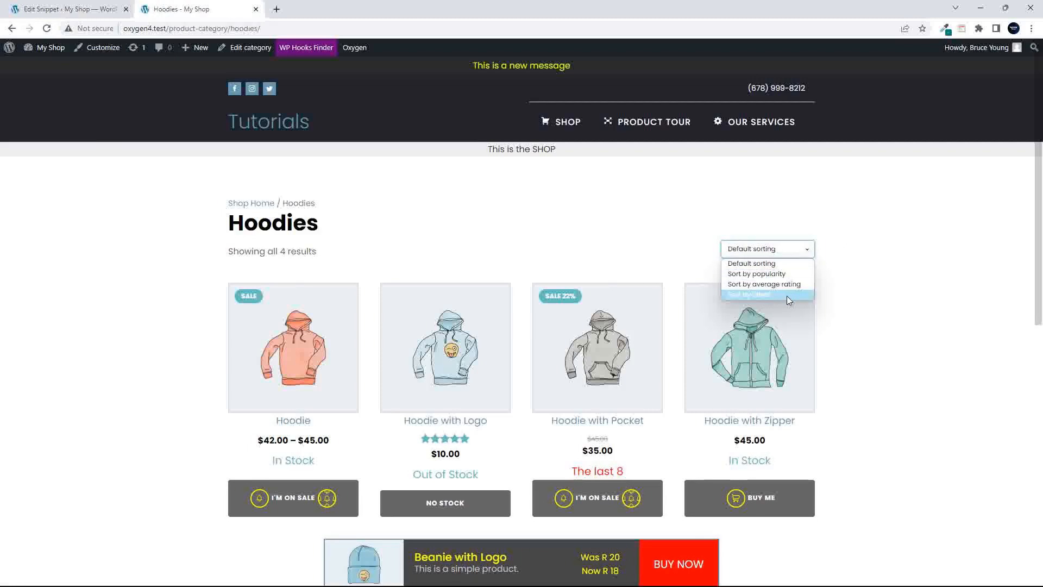
left_click(63, 9)
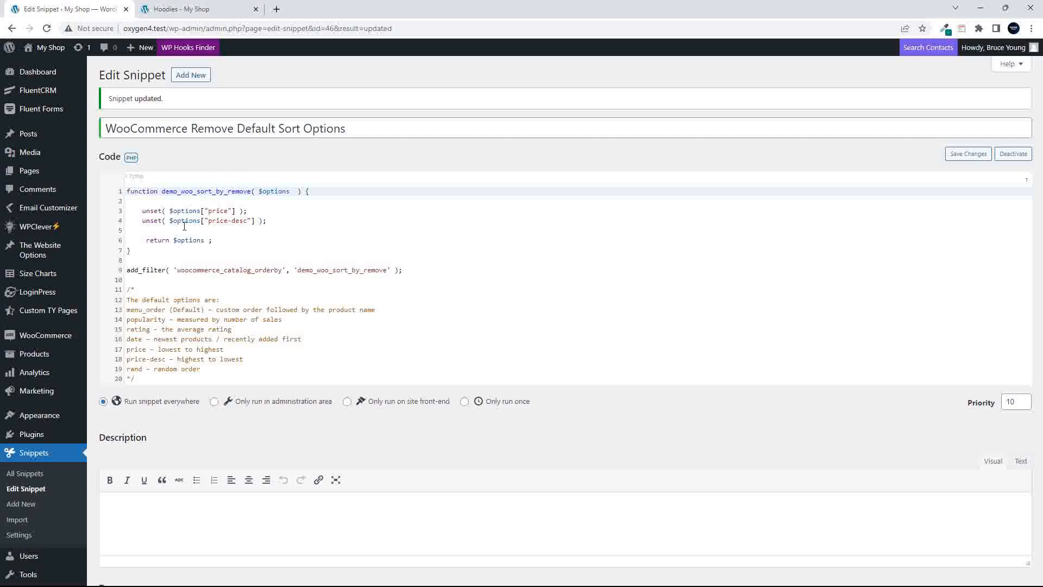
- Reload the Hoodies page once more and return to the snippet removing only price sorting
left_click(193, 9)
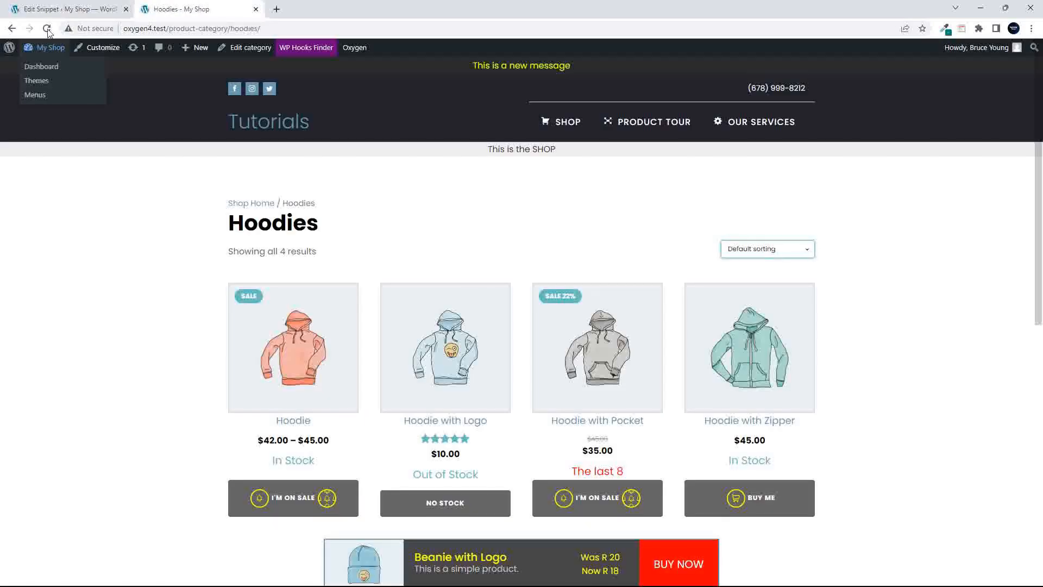
left_click(765, 248)
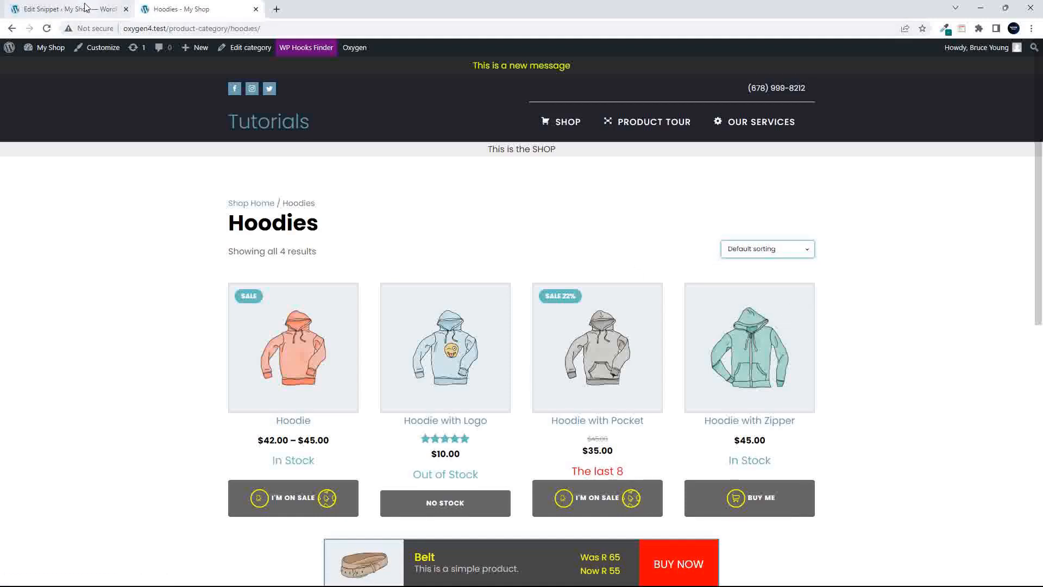
left_click(60, 9)
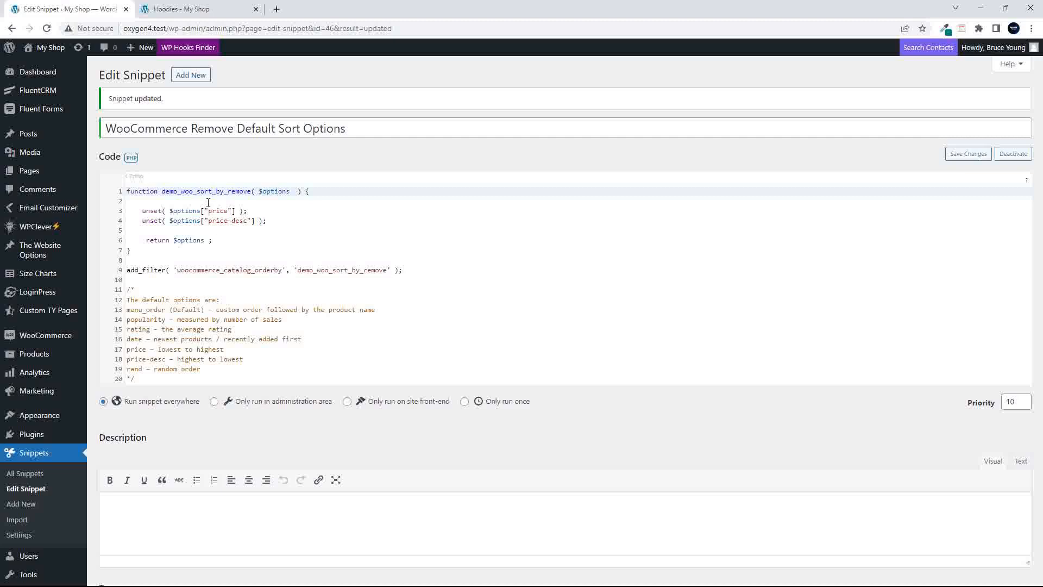